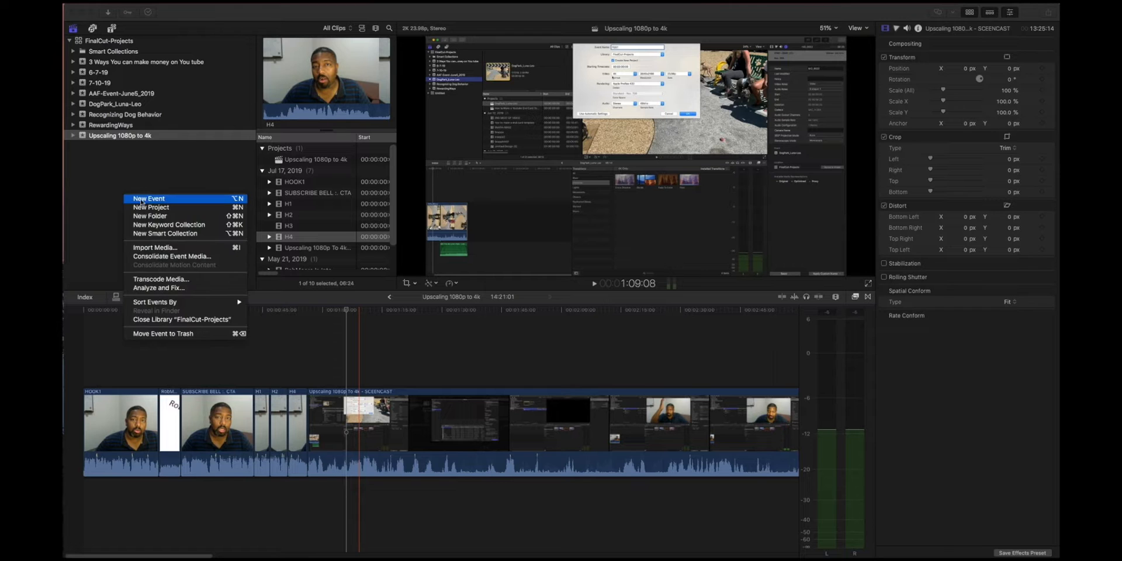
# Step: Create a new event named 'test' with 1080p HD video and its own new project
pyautogui.click(148, 198)
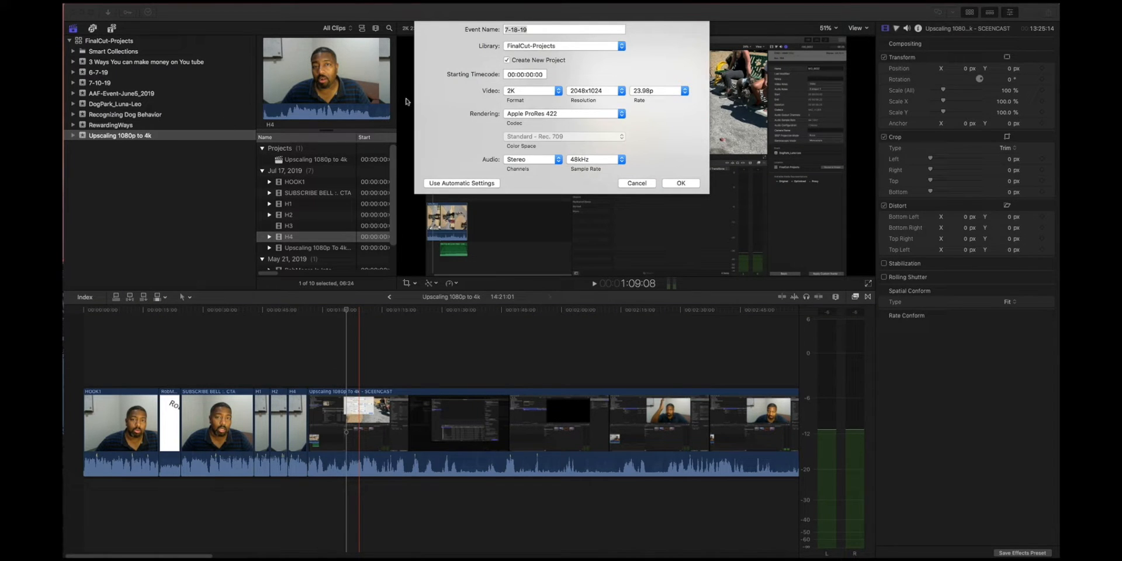
pyautogui.write('test')
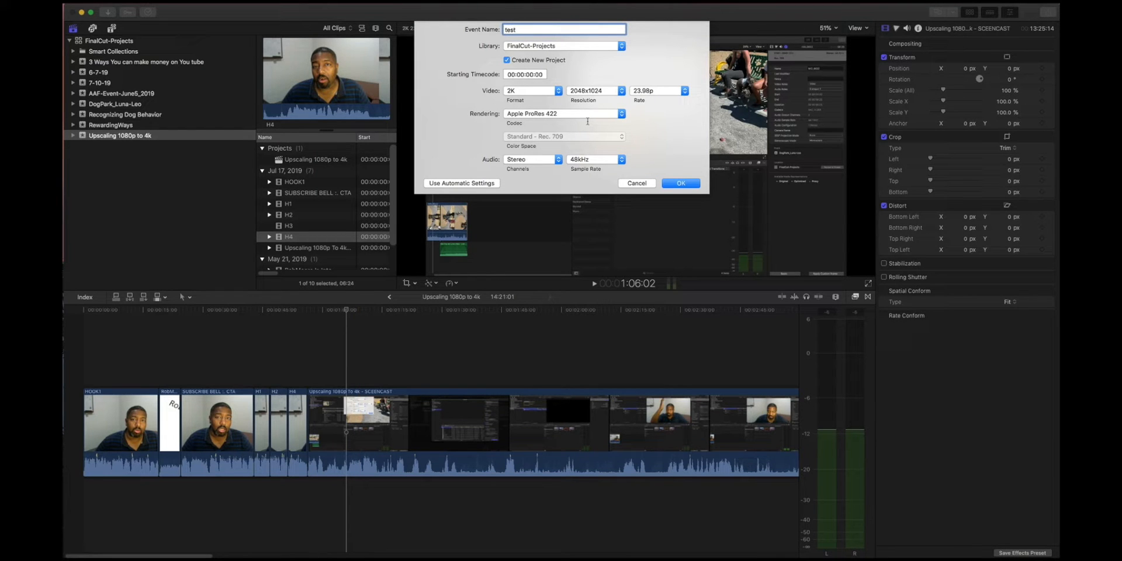
pyautogui.click(532, 90)
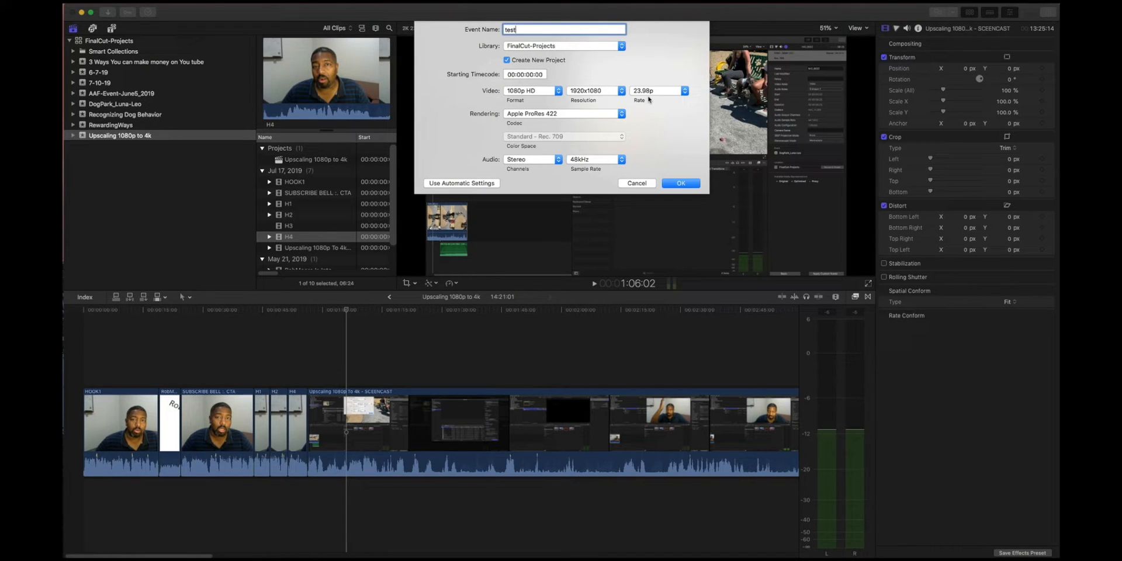
pyautogui.click(679, 182)
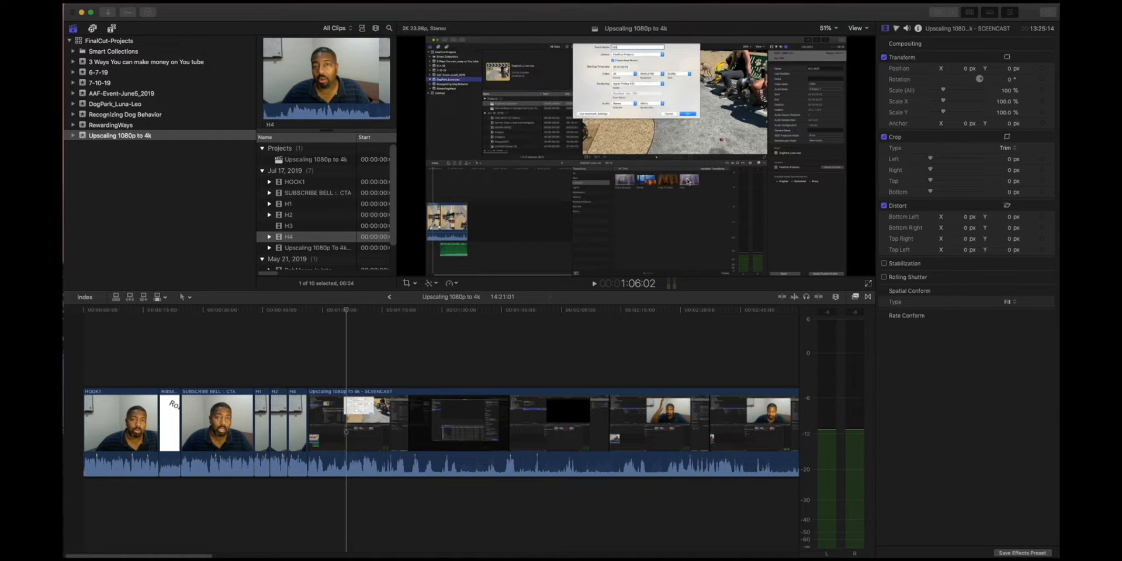
# Step: Add a second event 'test1' with 4K video format, then reselect the test event
pyautogui.rightClick(119, 146)
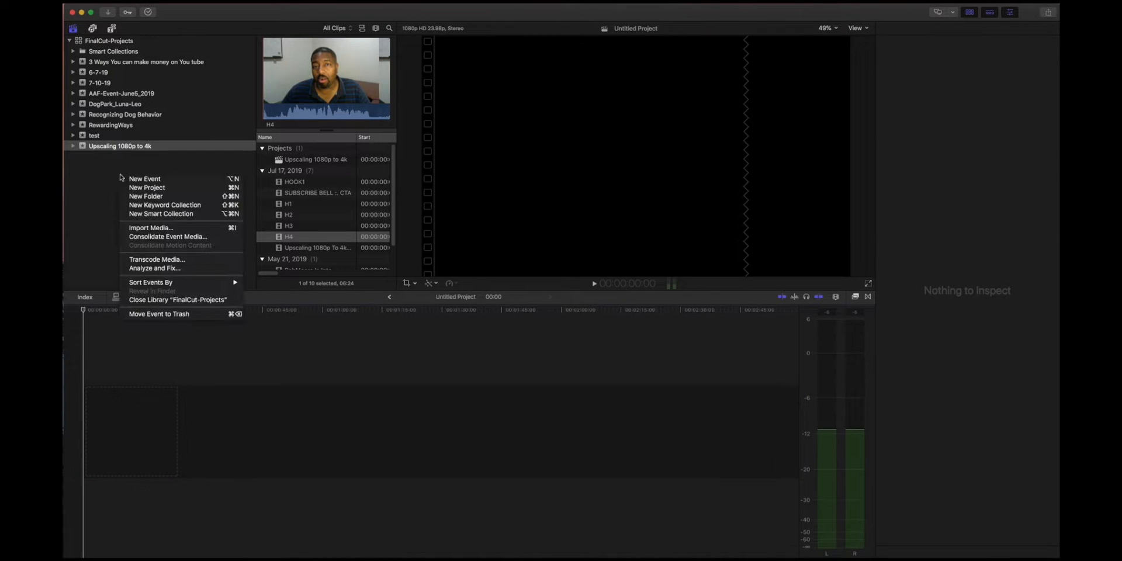
pyautogui.click(144, 178)
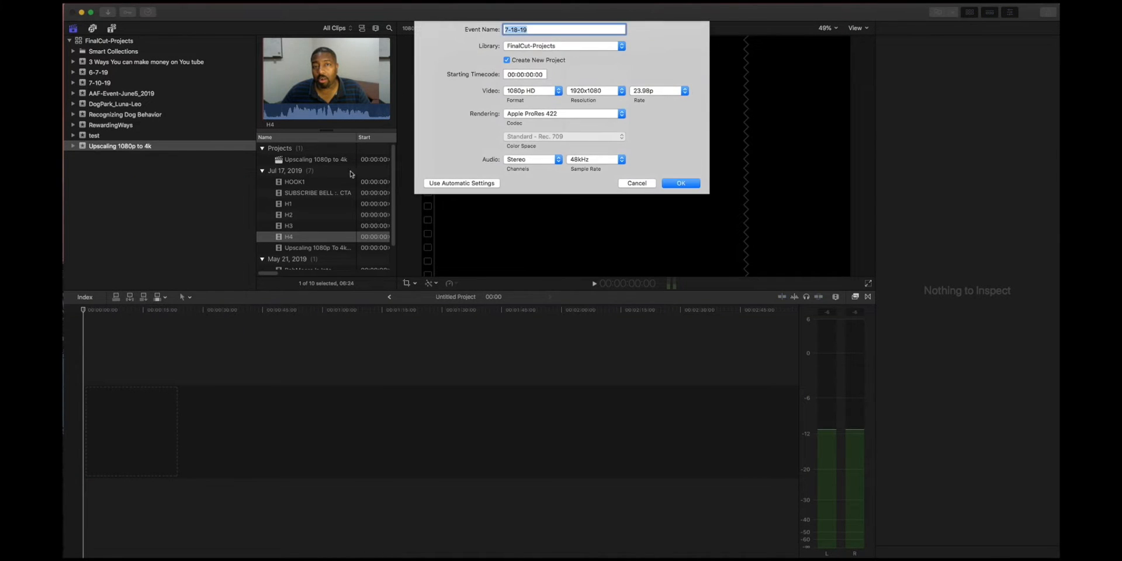
pyautogui.write('tre')
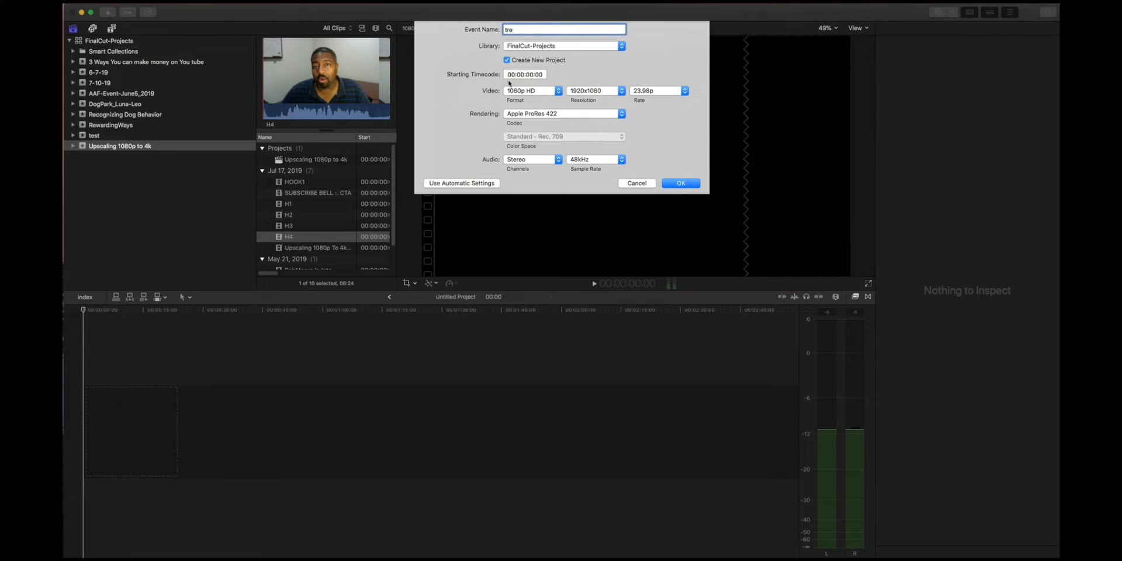
pyautogui.write('test')
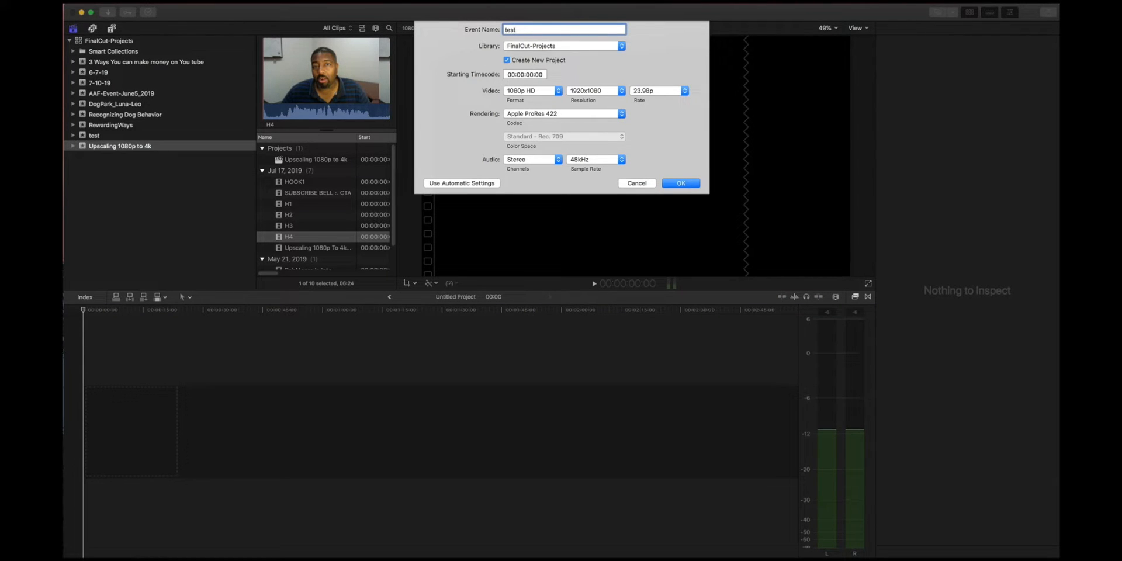
pyautogui.click(558, 90)
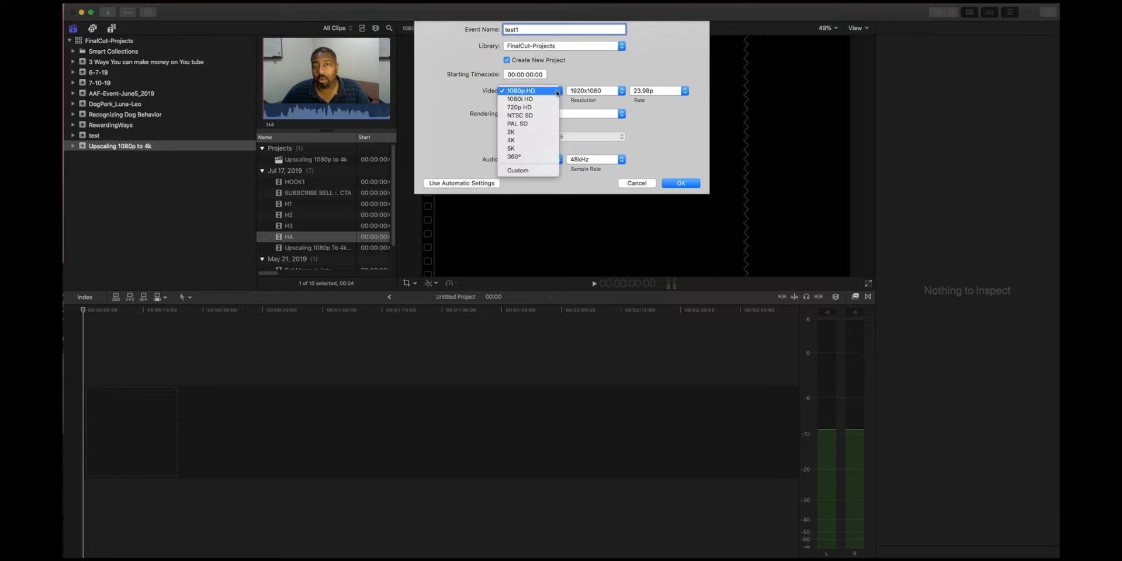
pyautogui.moveTo(511, 139)
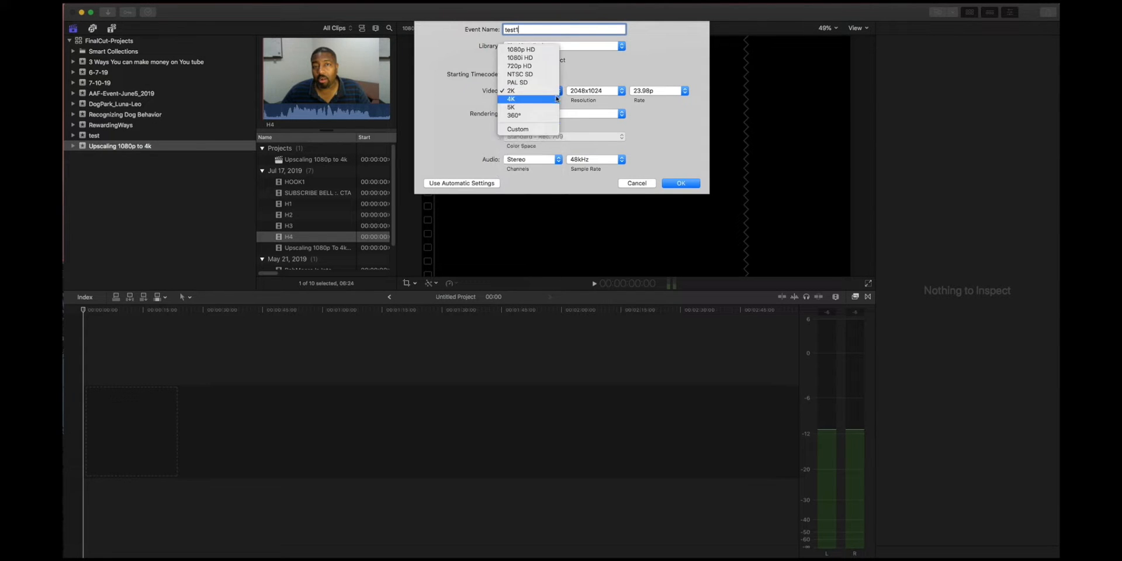
pyautogui.click(511, 108)
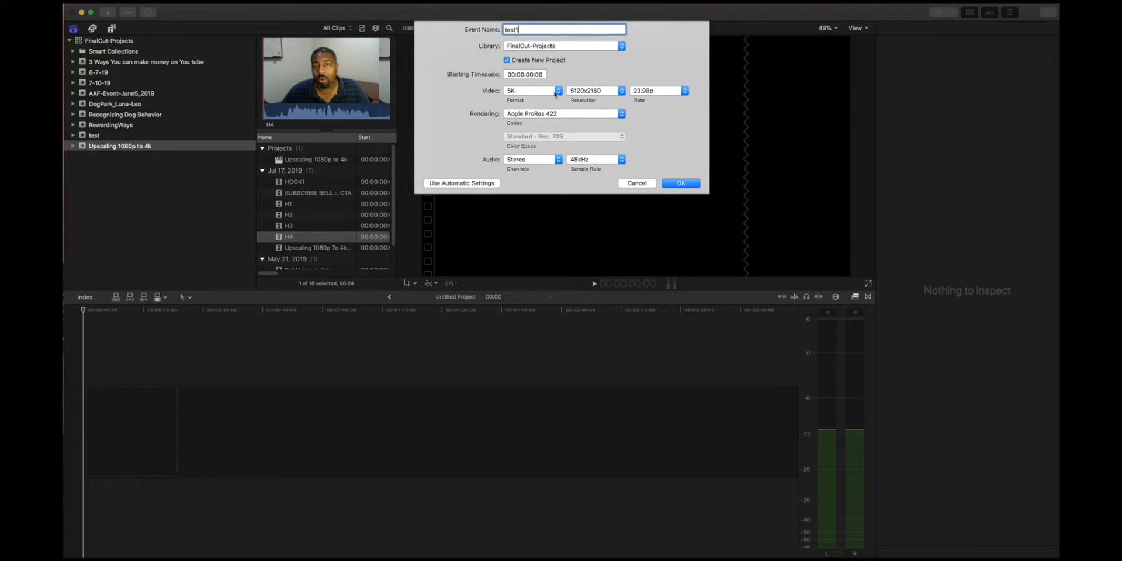
pyautogui.click(558, 90)
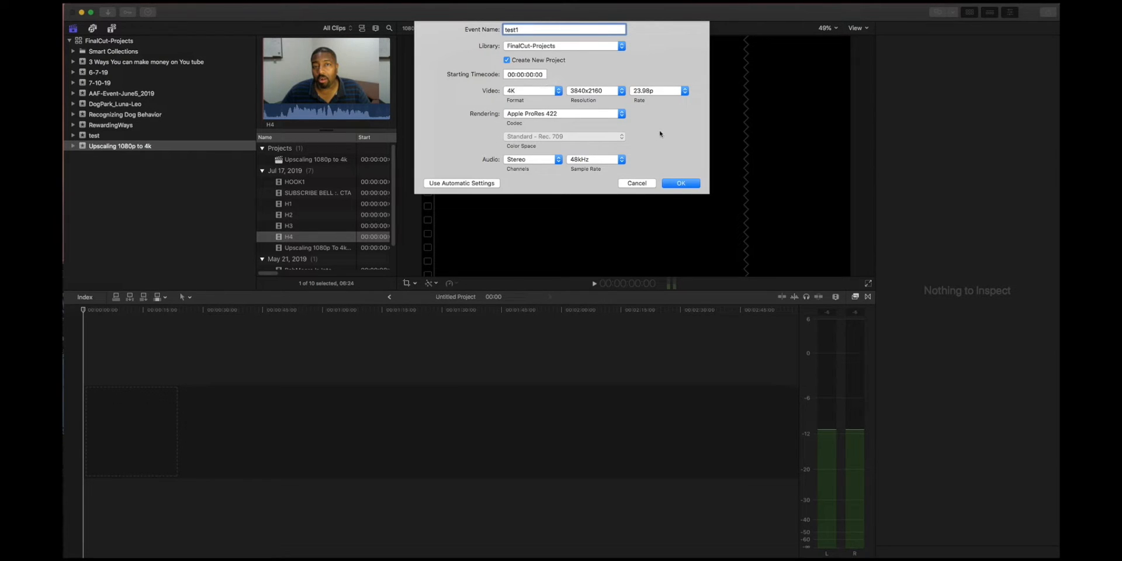
pyautogui.click(679, 183)
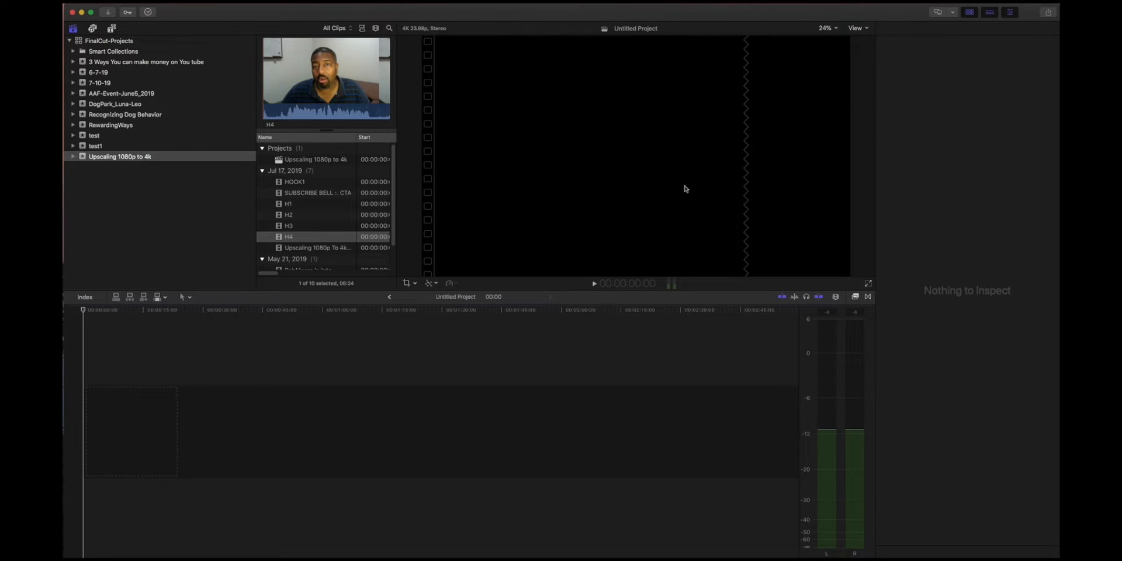
pyautogui.click(93, 135)
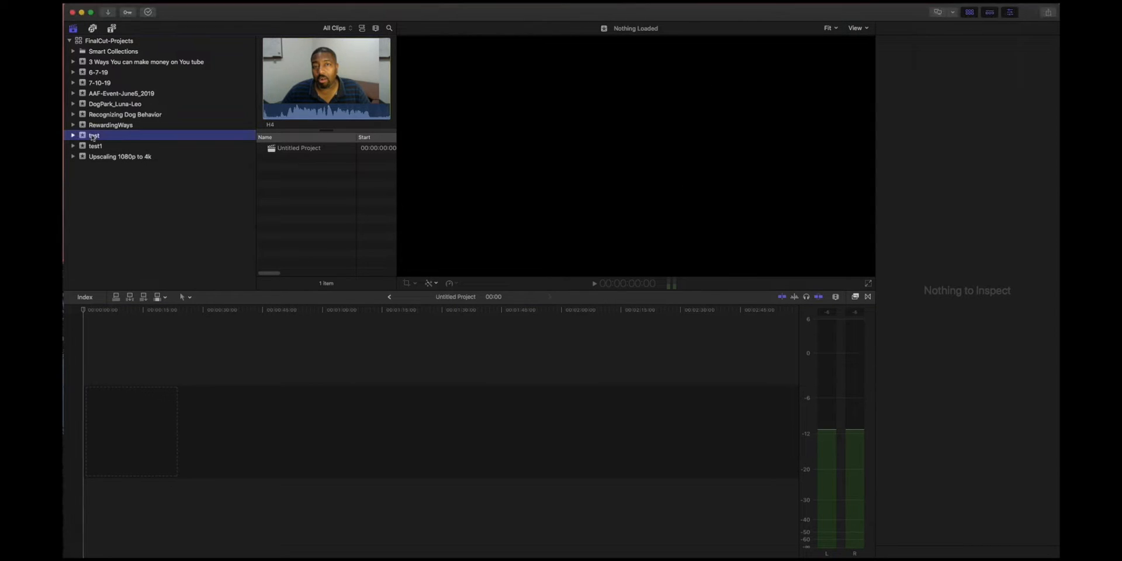
# Step: Preview the TEST11 clip in the test event, then check test1 and return
pyautogui.click(299, 147)
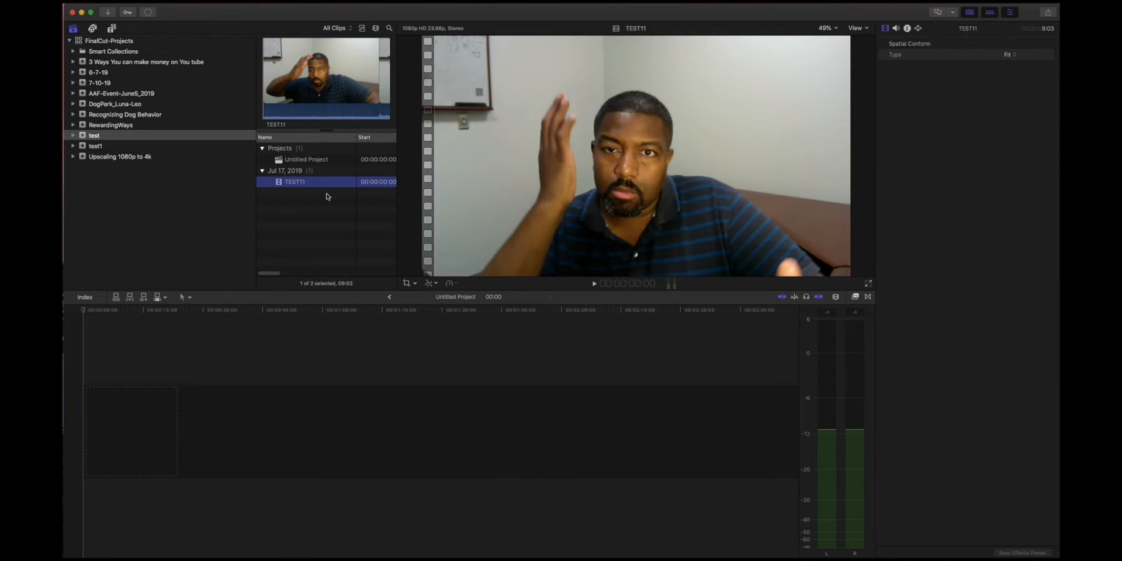
pyautogui.click(594, 283)
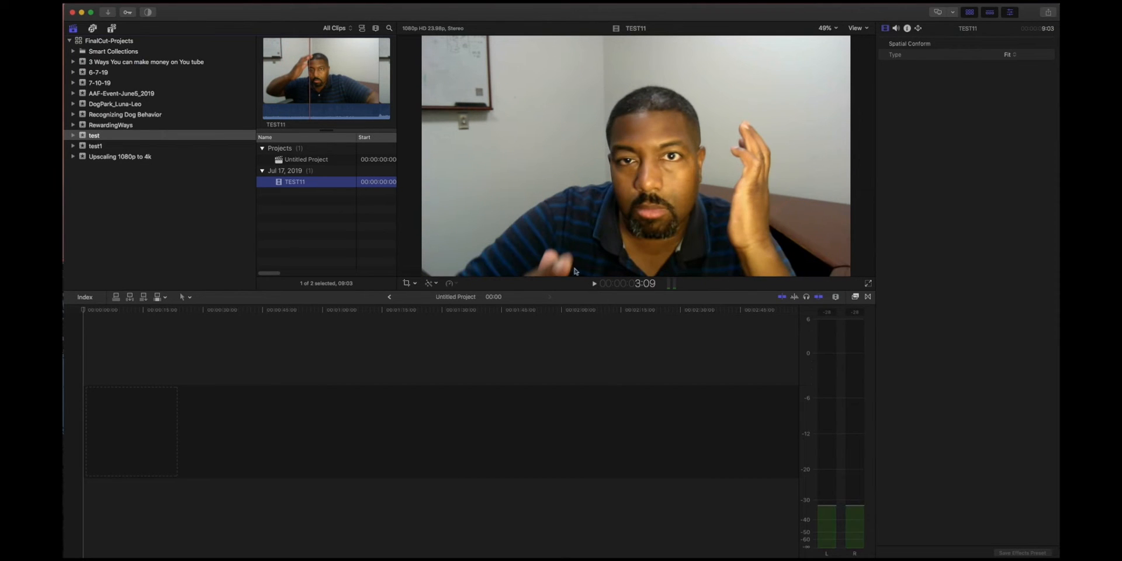
pyautogui.moveTo(109, 143)
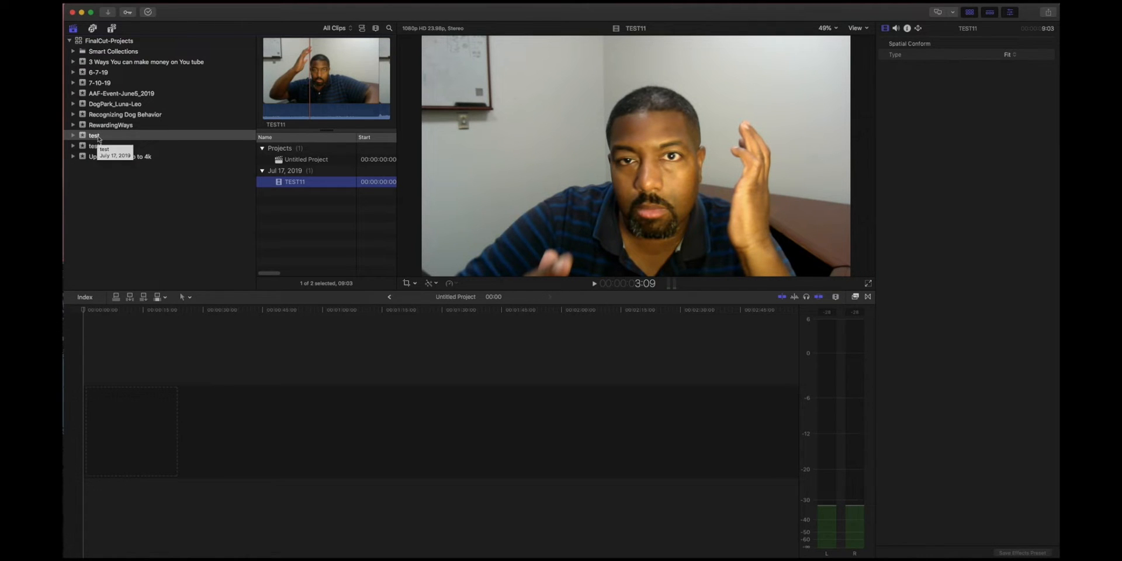
pyautogui.click(94, 146)
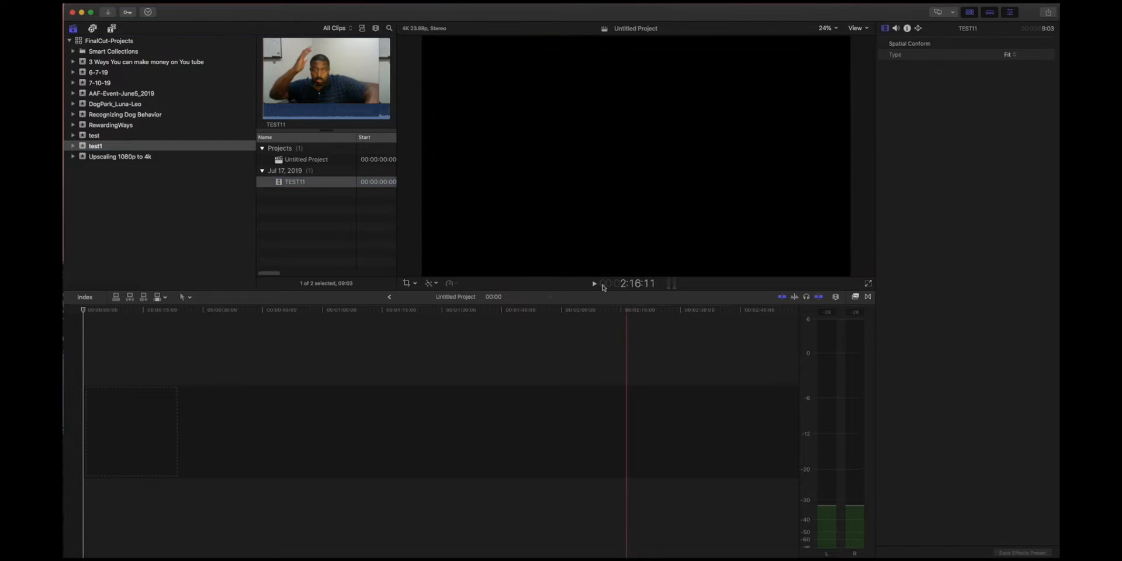
pyautogui.click(94, 135)
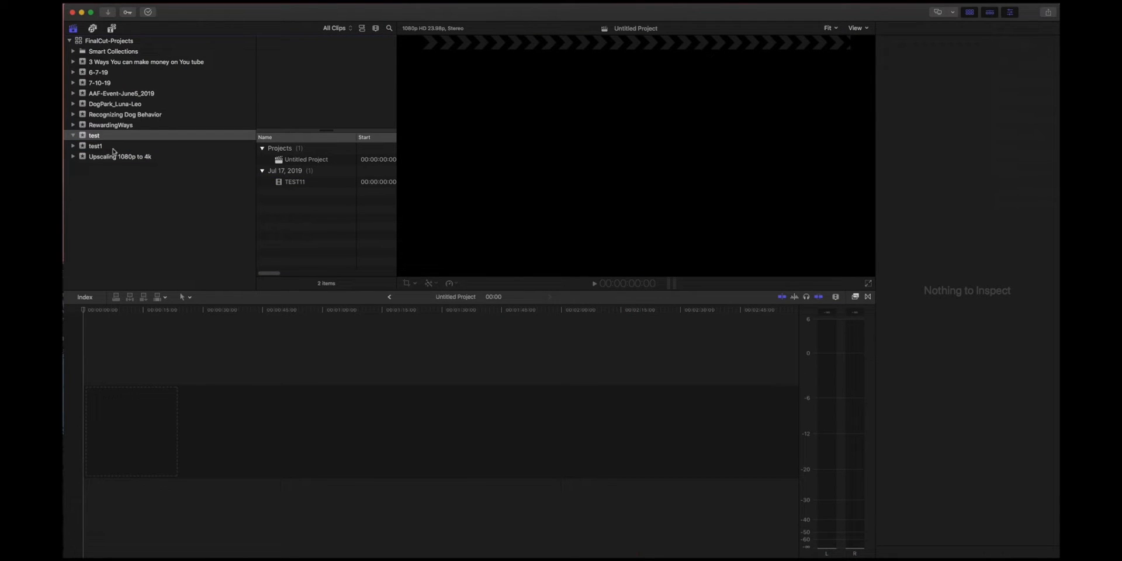
# Step: Select the test1 event's Untitled Project and inspect its clip transform and crop
pyautogui.click(93, 135)
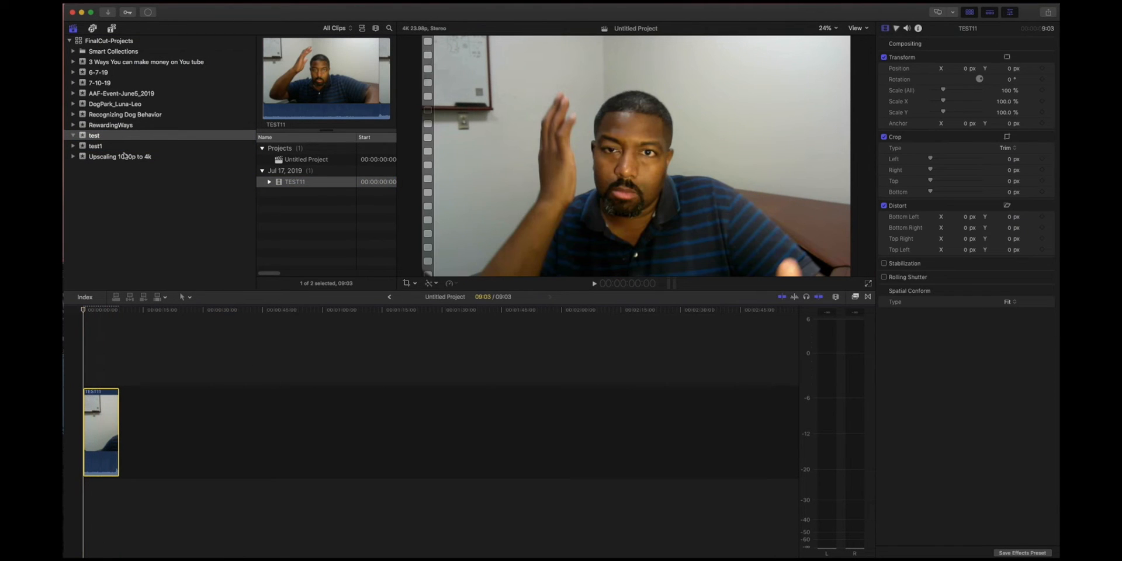
pyautogui.click(96, 147)
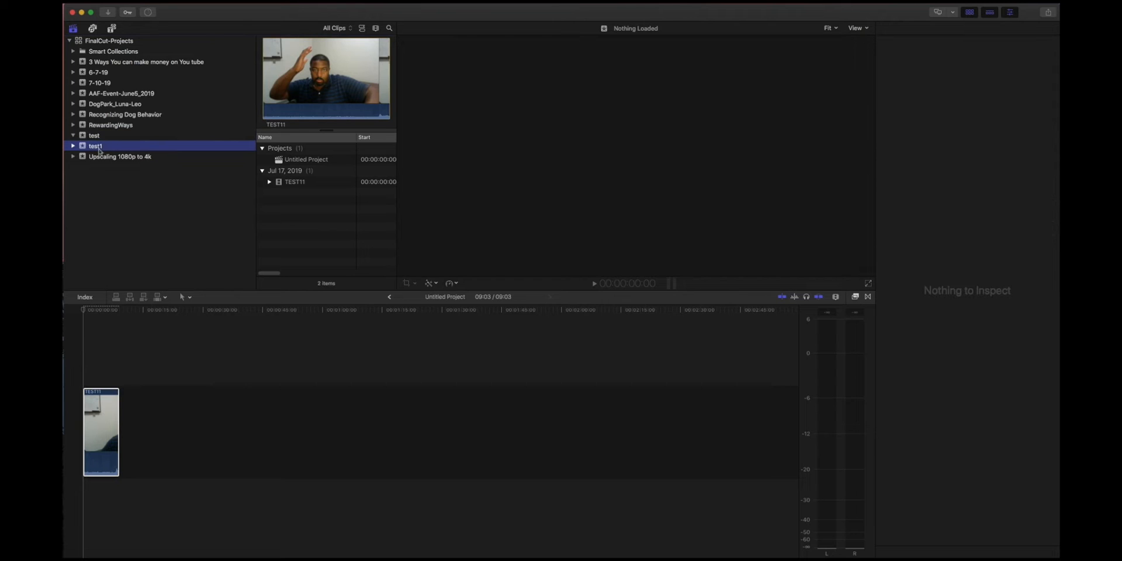
pyautogui.click(306, 159)
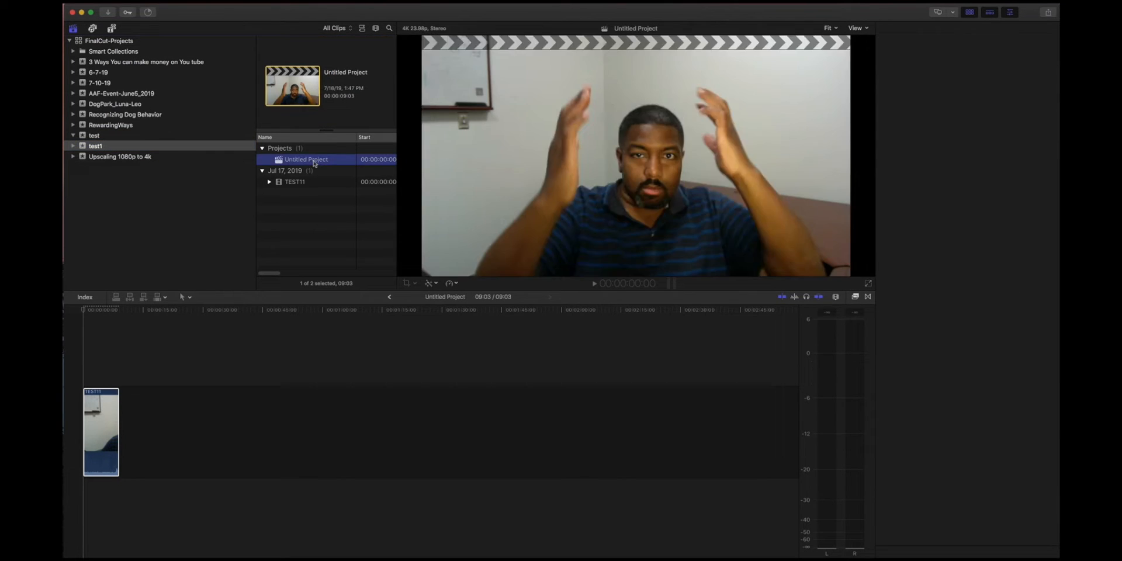
pyautogui.click(917, 28)
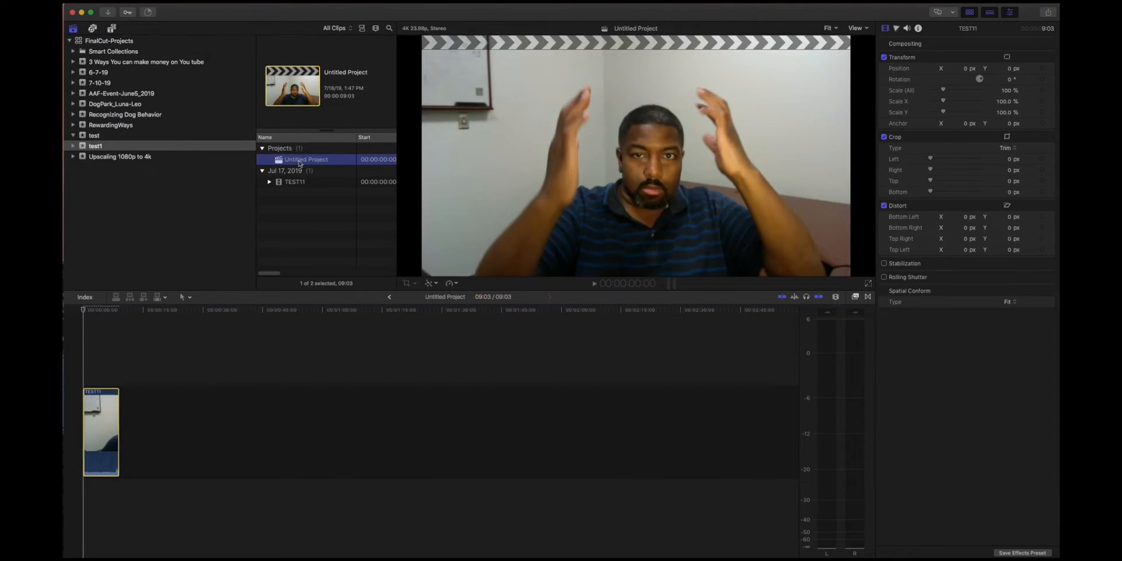
# Step: Return to the 1080p test event's project, move the playhead past the clip, and list share destinations
pyautogui.click(93, 135)
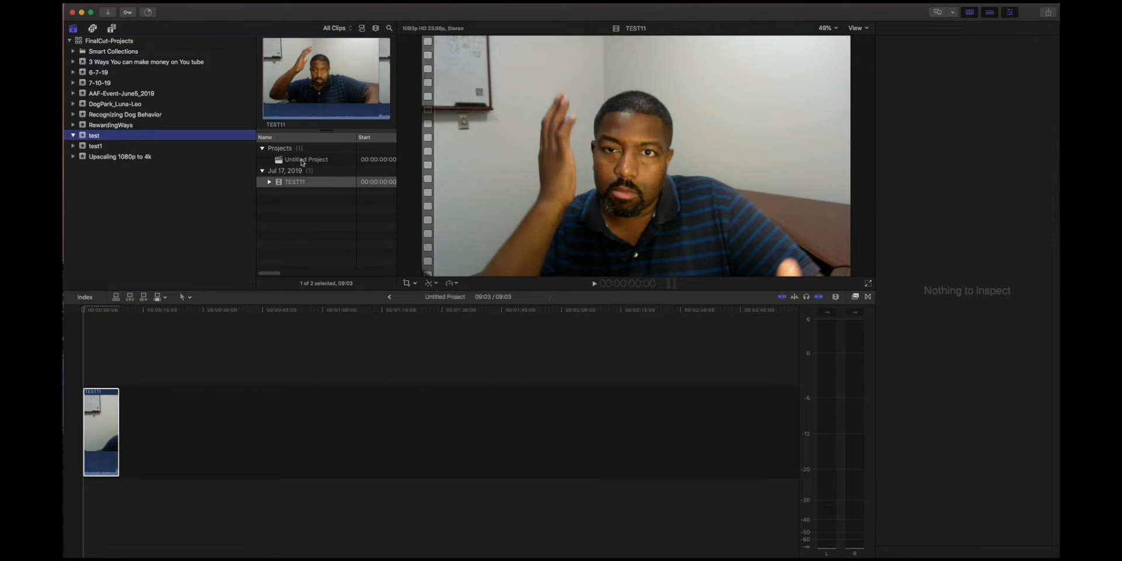
pyautogui.moveTo(100, 429); pyautogui.dragTo(202, 383)
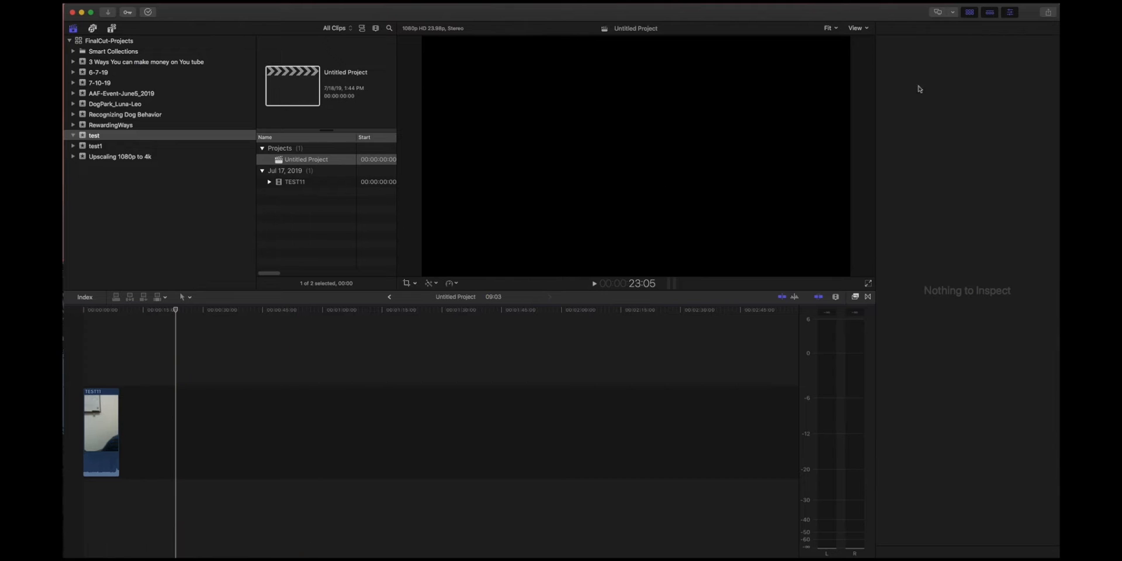
pyautogui.moveTo(307, 166)
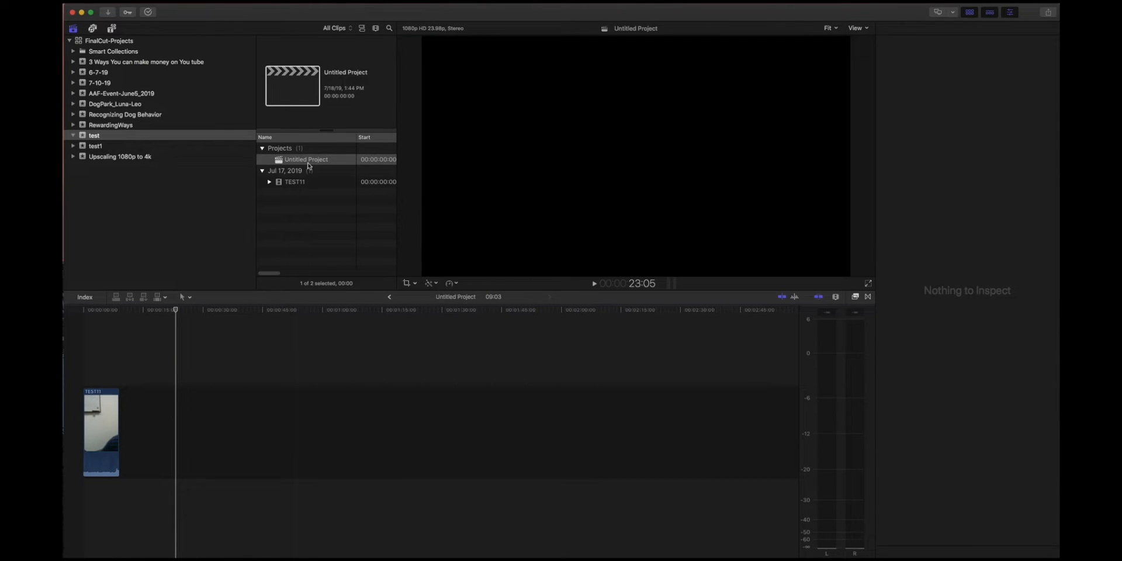
pyautogui.click(1048, 13)
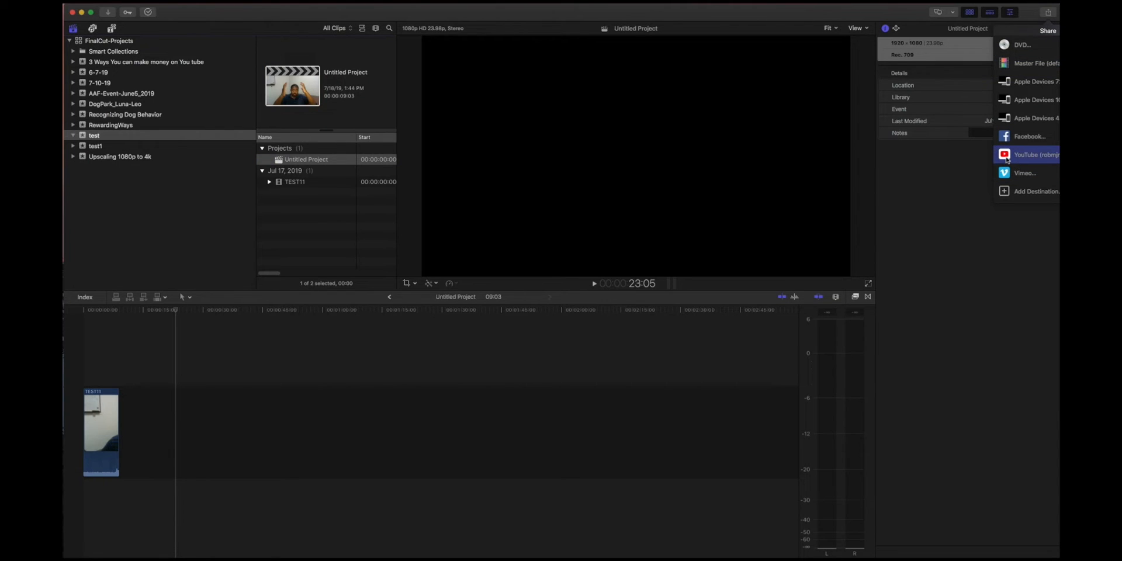
# Step: Share the 1080p project to YouTube with Better quality compression
pyautogui.click(1027, 155)
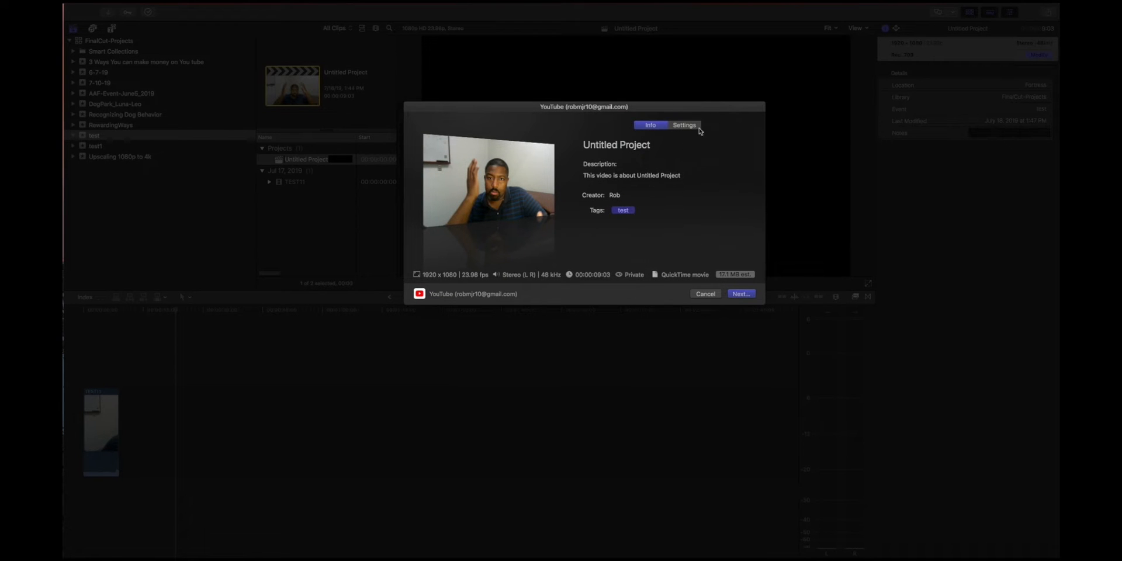
pyautogui.click(684, 125)
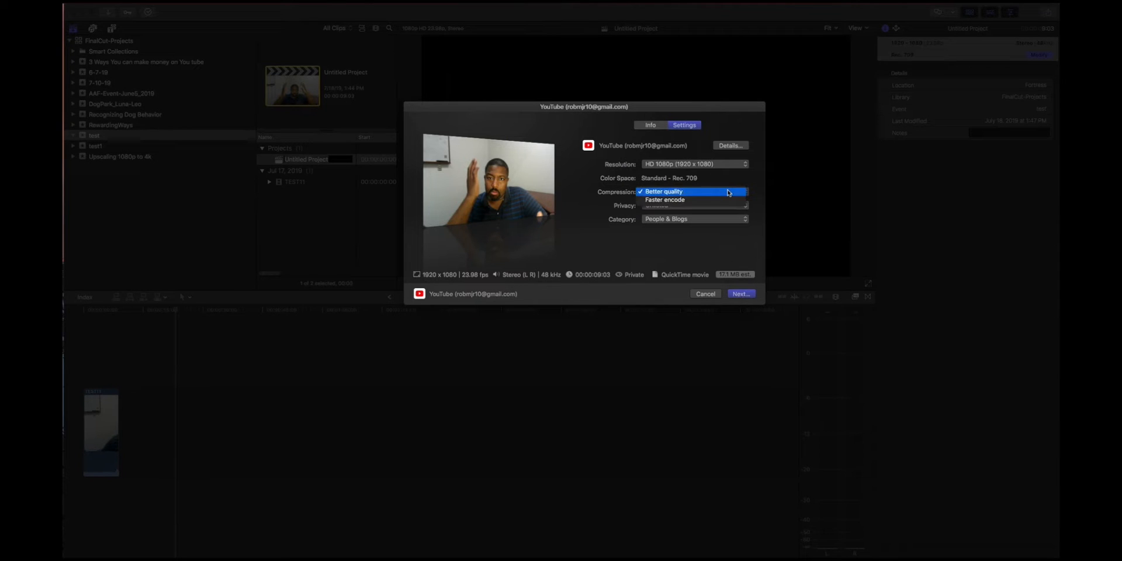
pyautogui.click(741, 293)
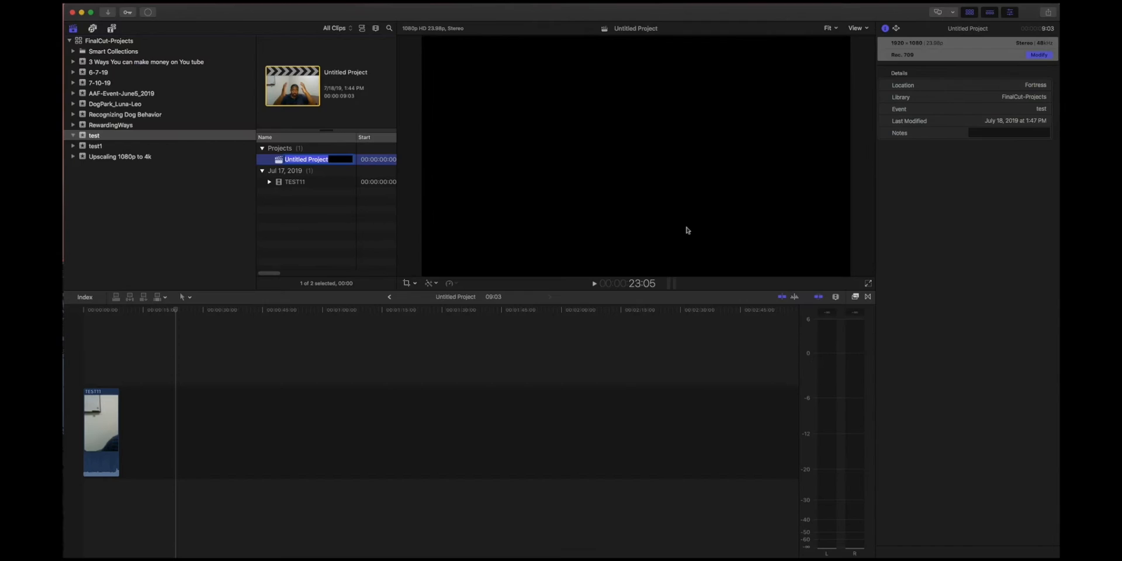
pyautogui.moveTo(413, 201)
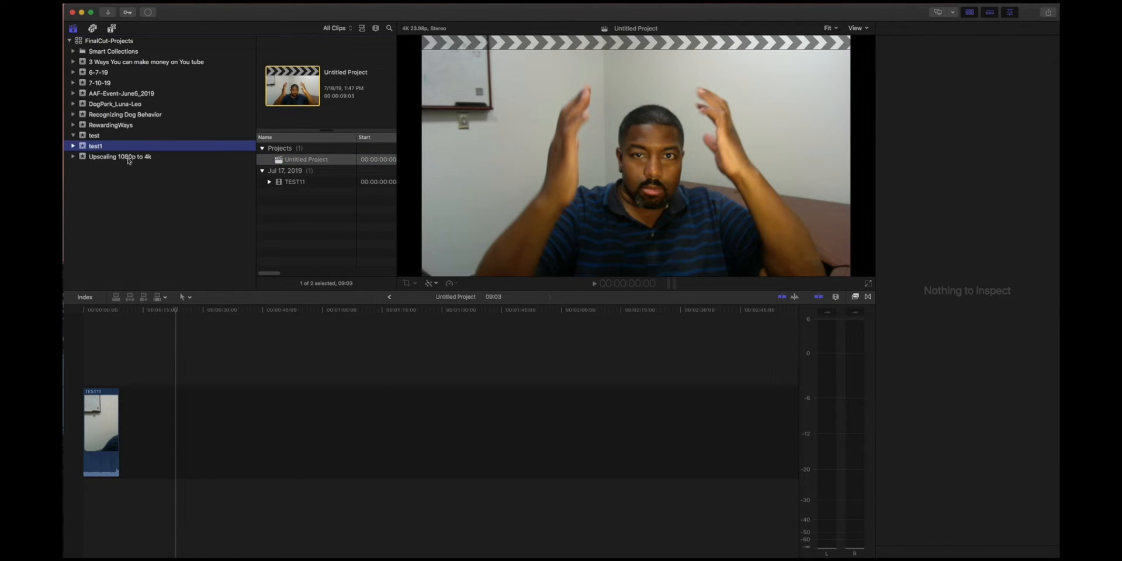
pyautogui.moveTo(975, 155)
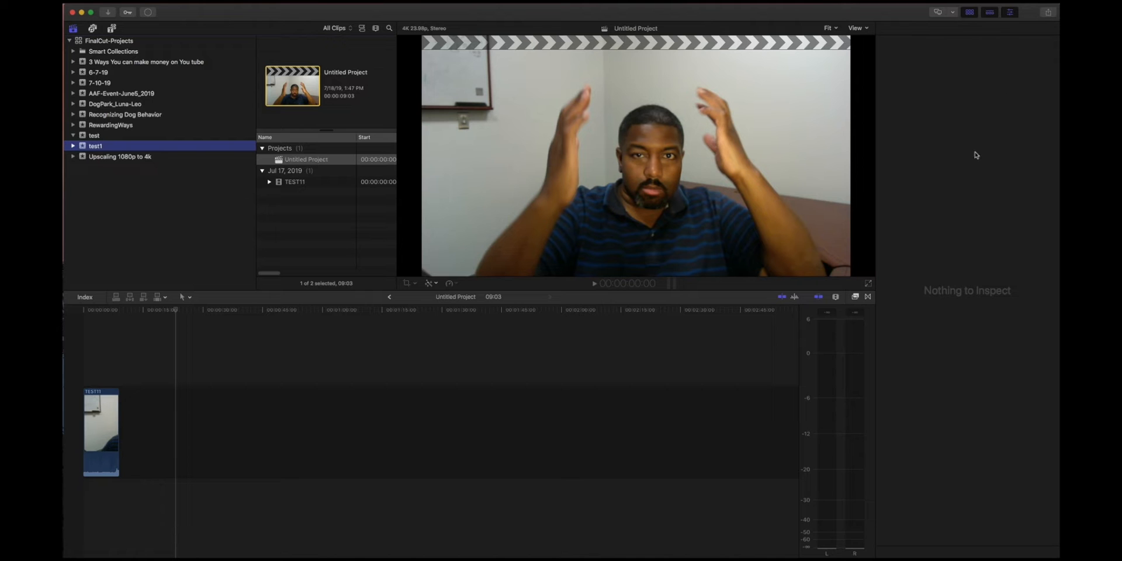
# Step: Share the 4K test1 project to YouTube at 3840x2160 resolution, unlisted
pyautogui.click(1048, 13)
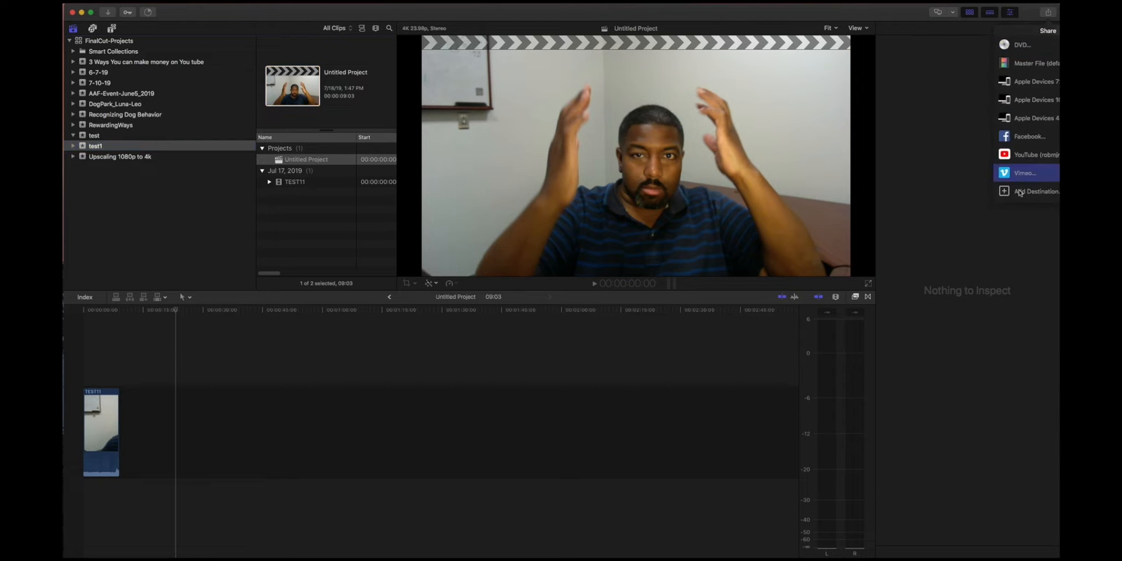
pyautogui.click(1030, 154)
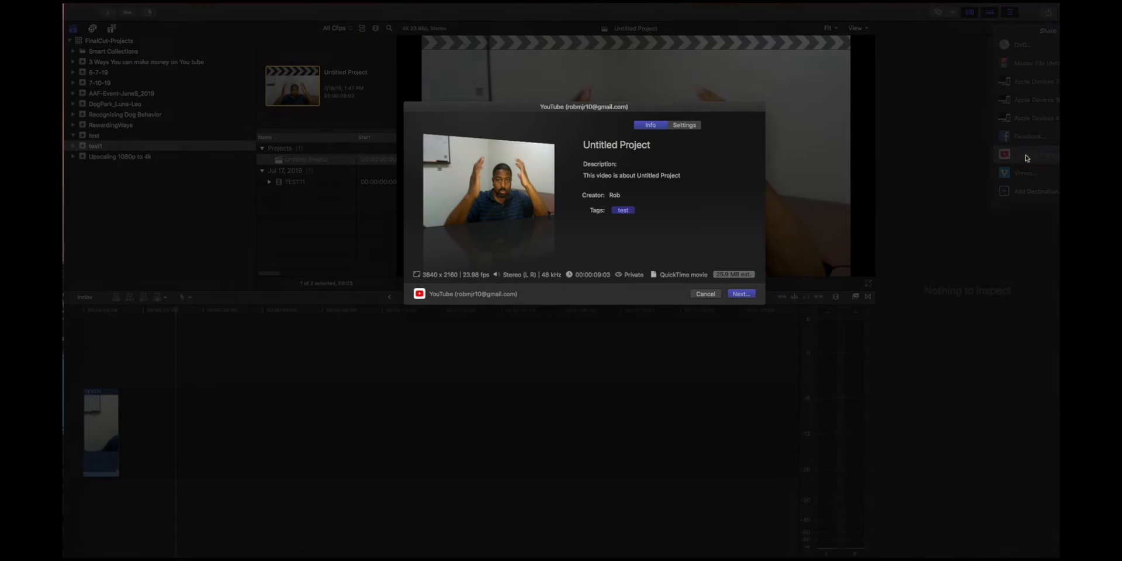
pyautogui.click(683, 125)
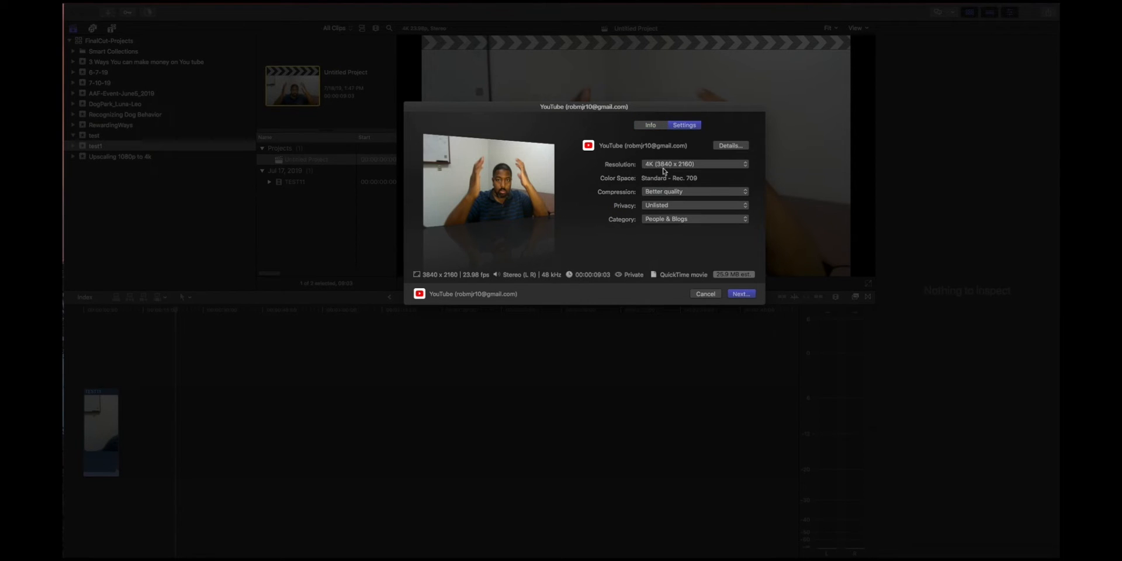
pyautogui.click(740, 293)
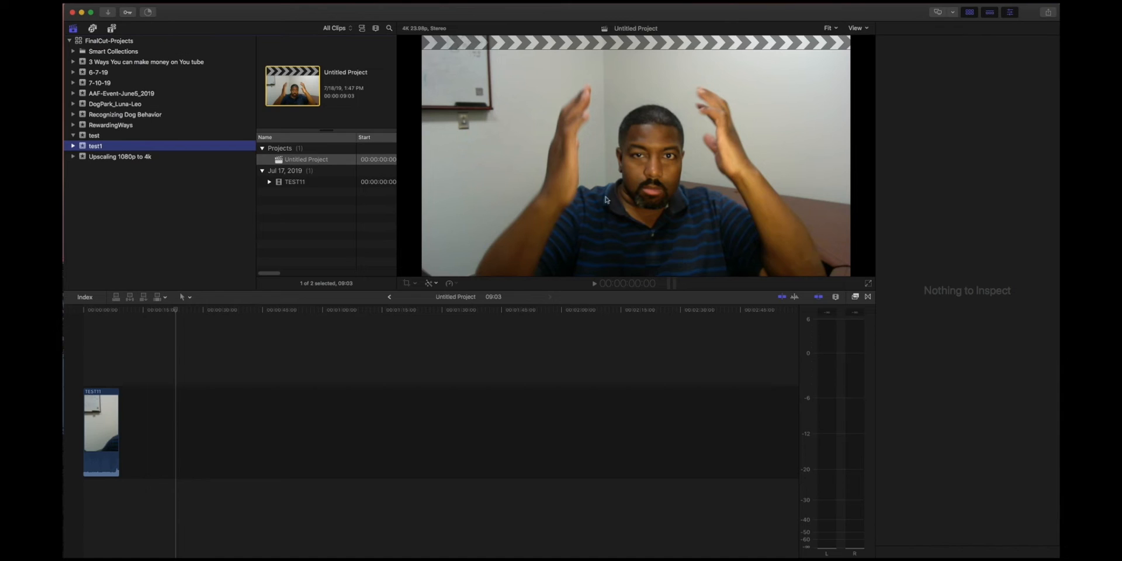
pyautogui.moveTo(517, 226)
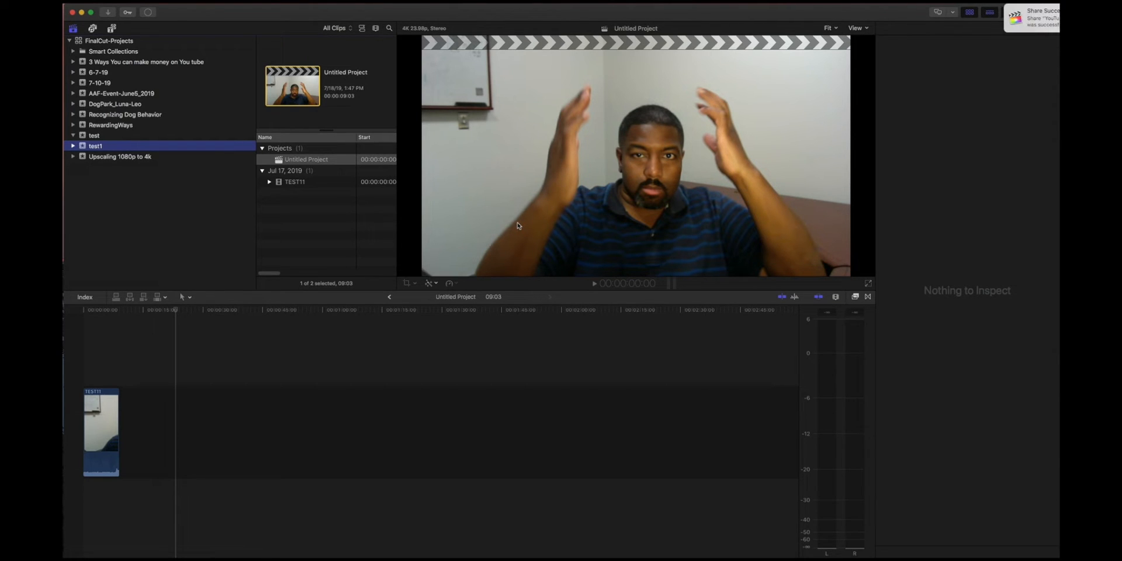
pyautogui.moveTo(956, 57)
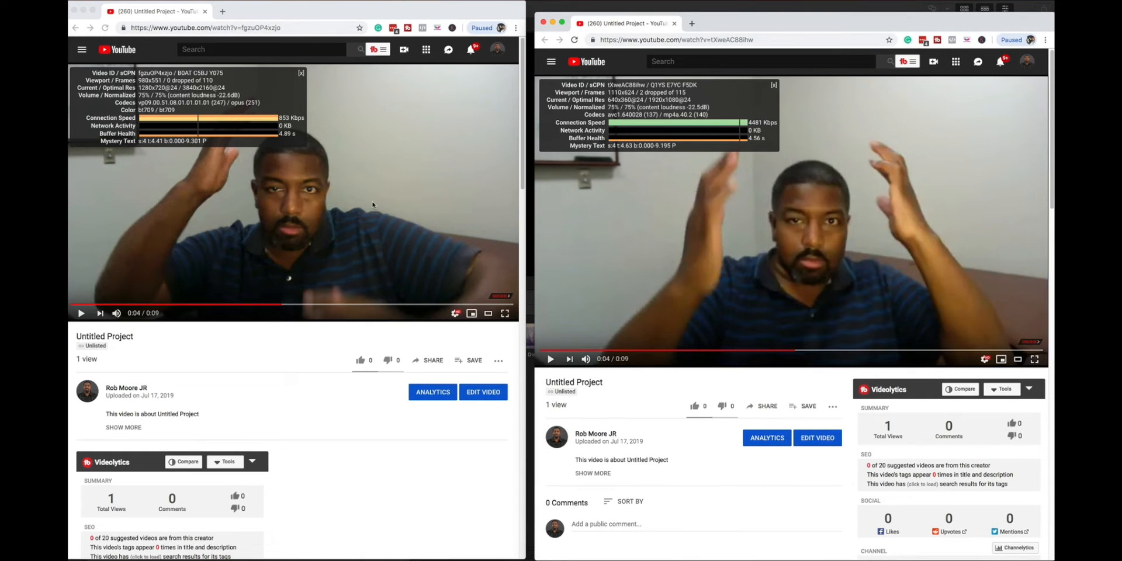
# Step: Play the left and right YouTube uploads side by side, restarting the right one
pyautogui.click(291, 191)
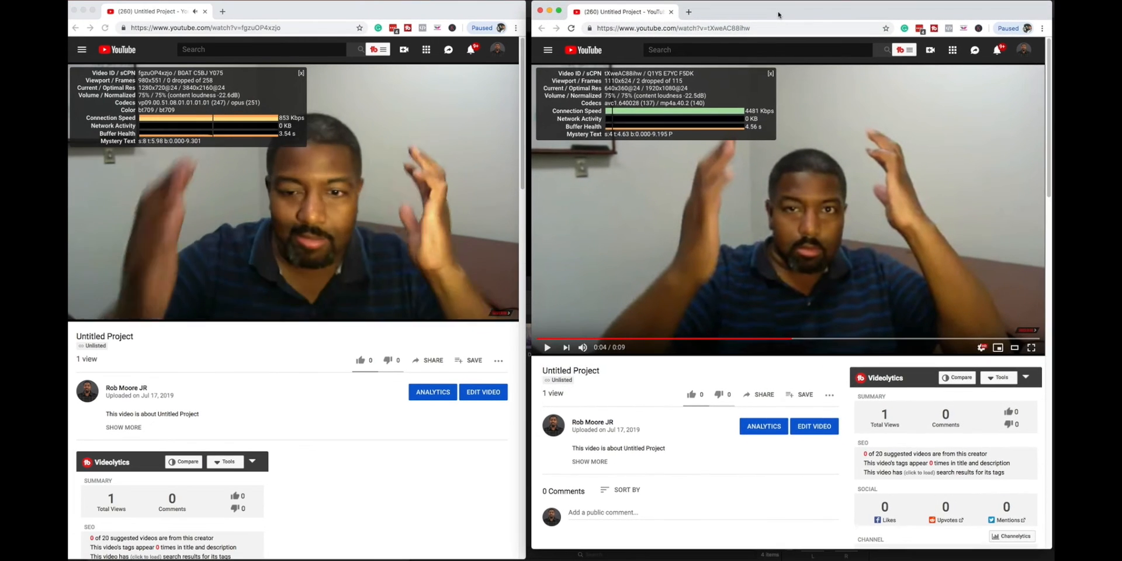
pyautogui.click(547, 347)
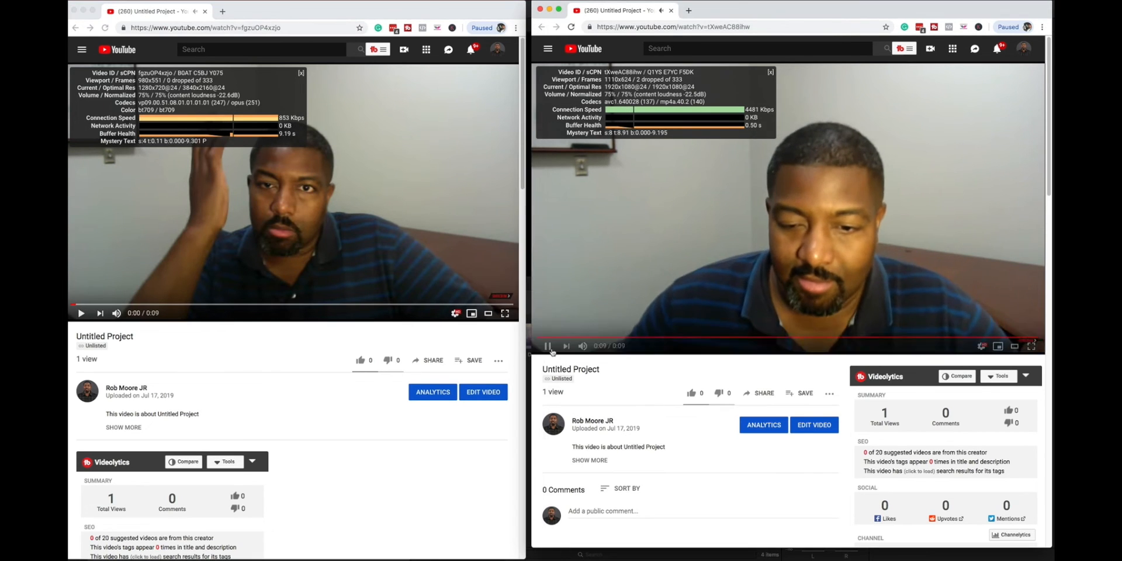
pyautogui.click(549, 345)
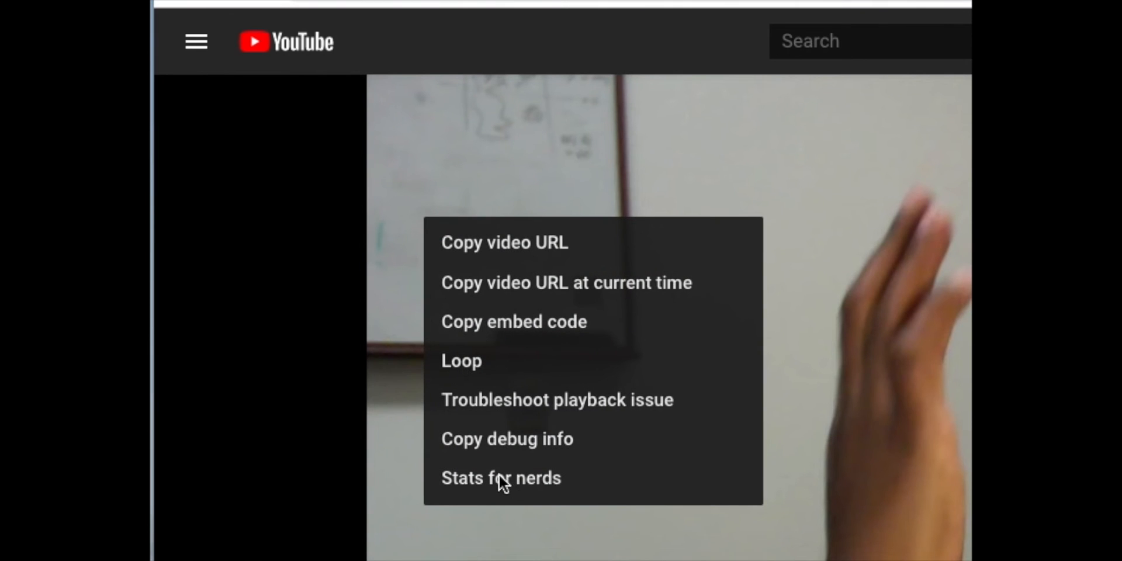
# Step: Show Stats for nerds and highlight the Codecs line listing vp09 and opus
pyautogui.click(501, 477)
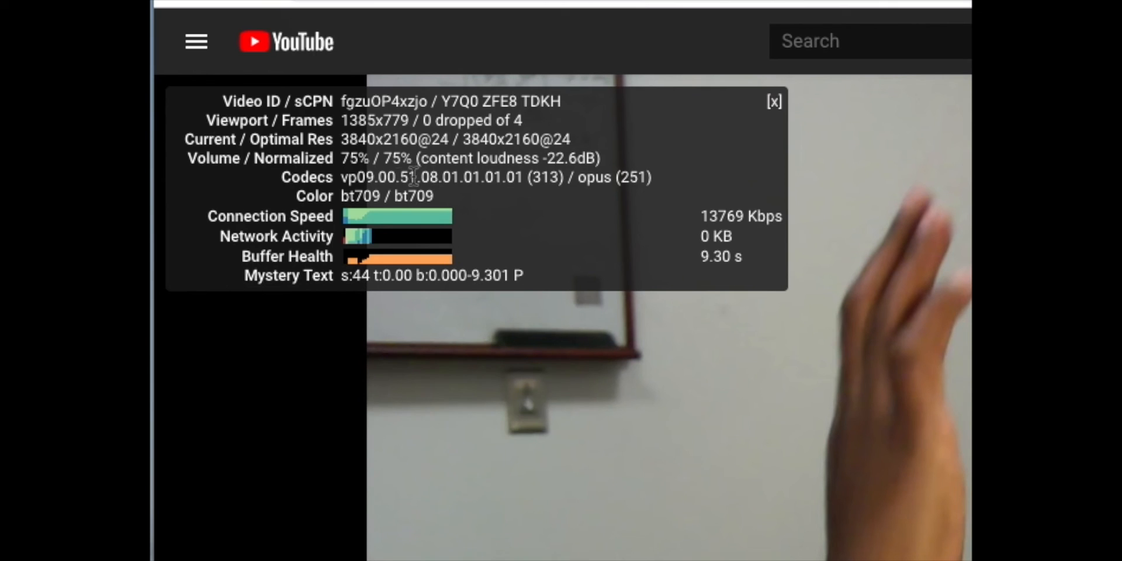
pyautogui.moveTo(344, 176); pyautogui.dragTo(651, 176)
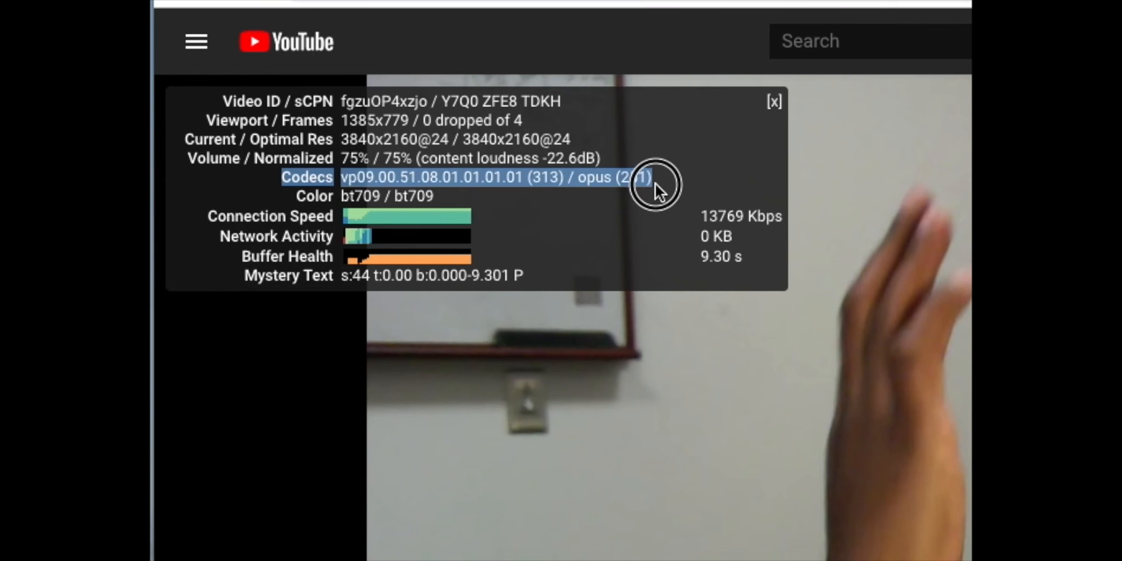